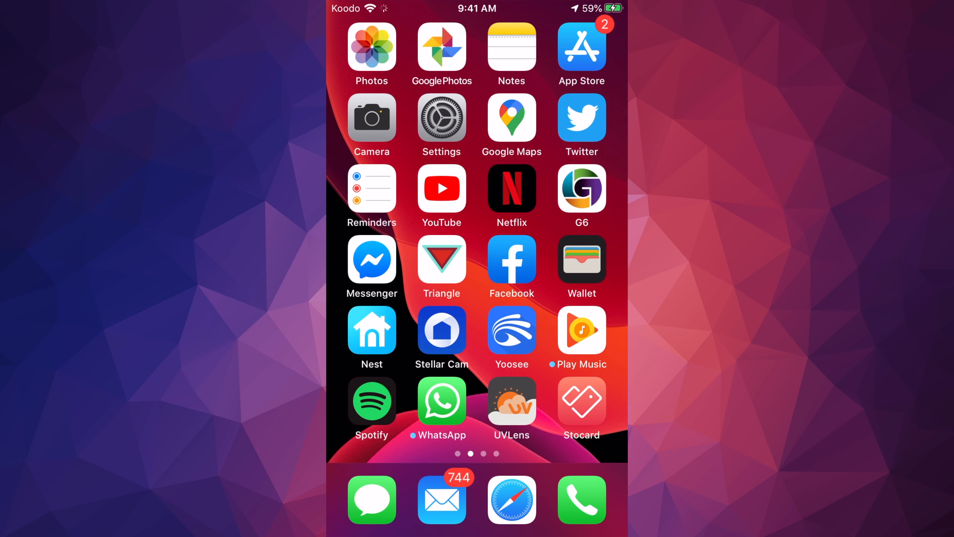
Step: Launch Google Home from a search and scroll to the Living Room devices
text(google home)
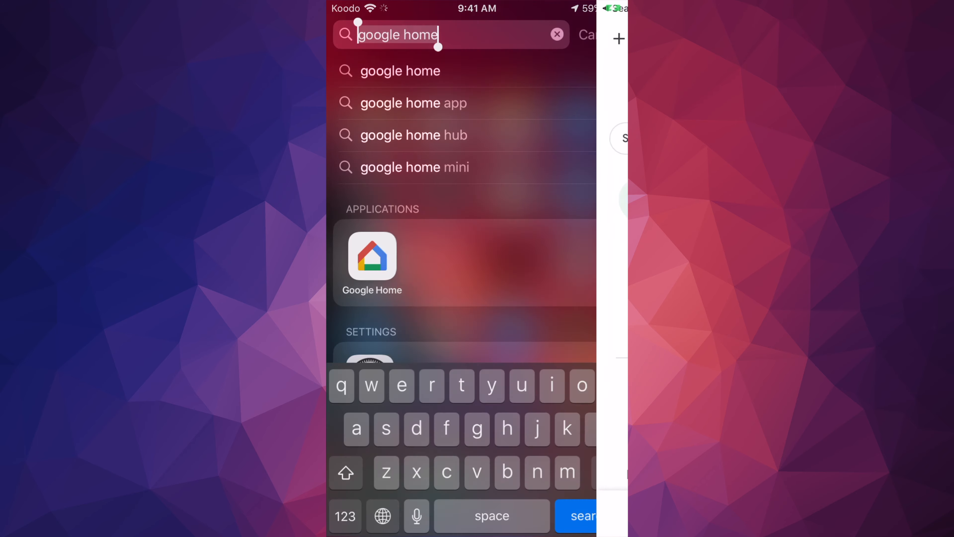
click(372, 256)
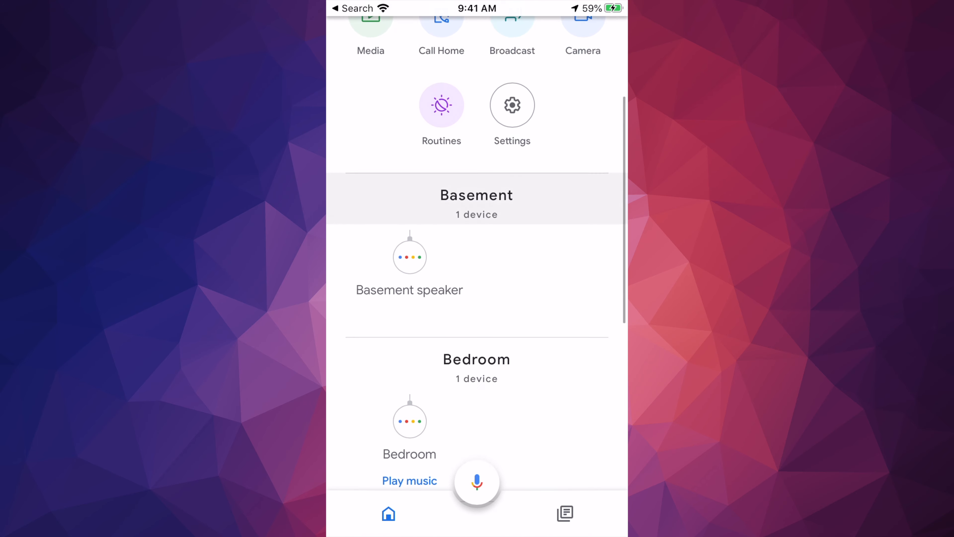
scroll(down, 3)
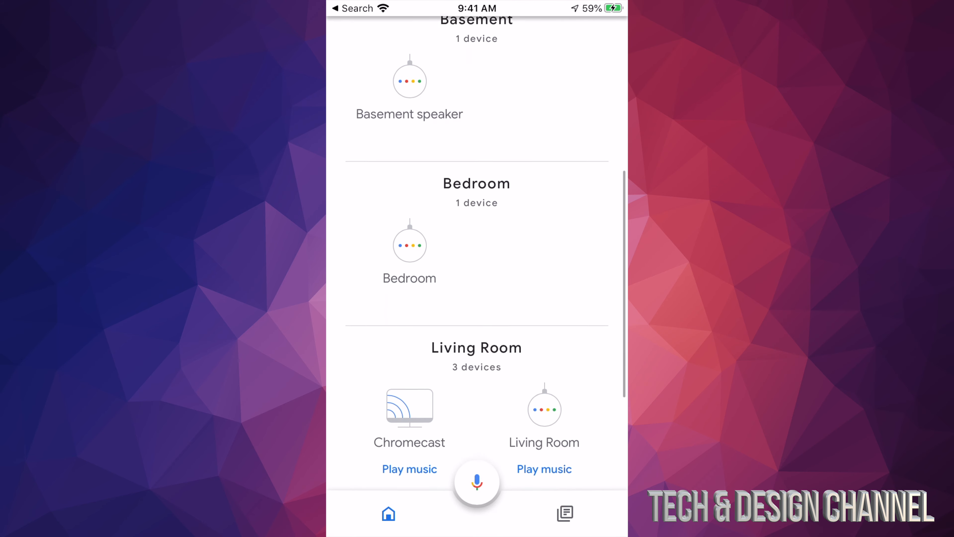
Step: Forget the Tech & Design YouTube network from the Living Room speaker's Wi-Fi settings
scroll(down, 3)
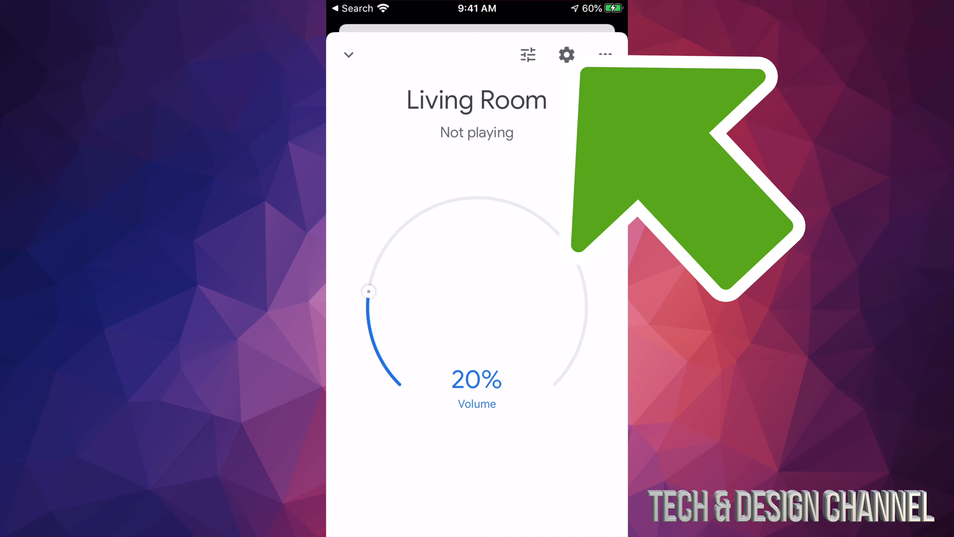
click(566, 54)
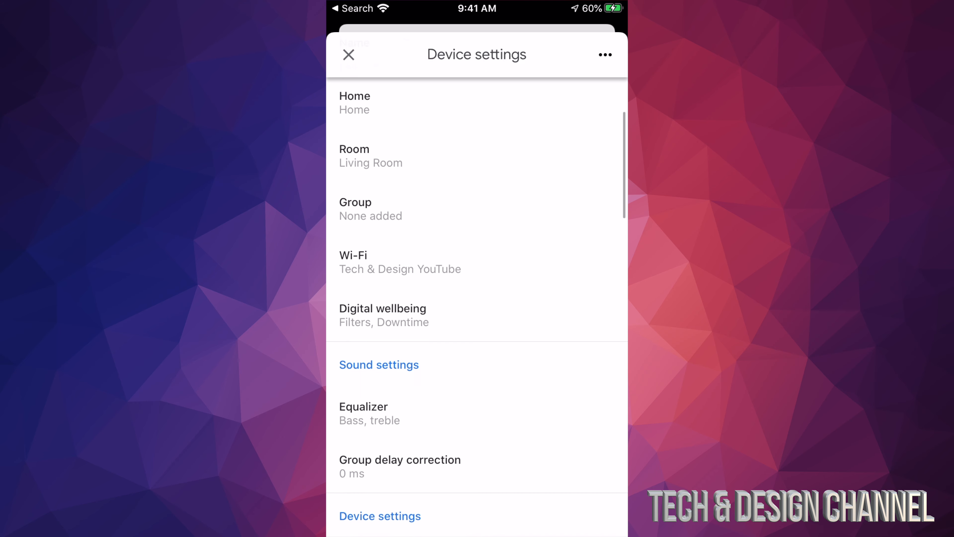
click(399, 262)
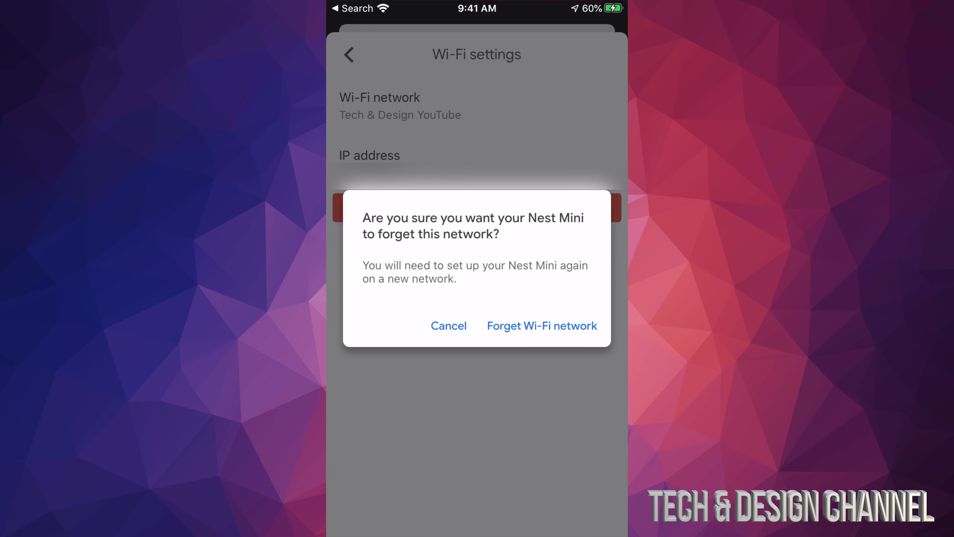
click(541, 326)
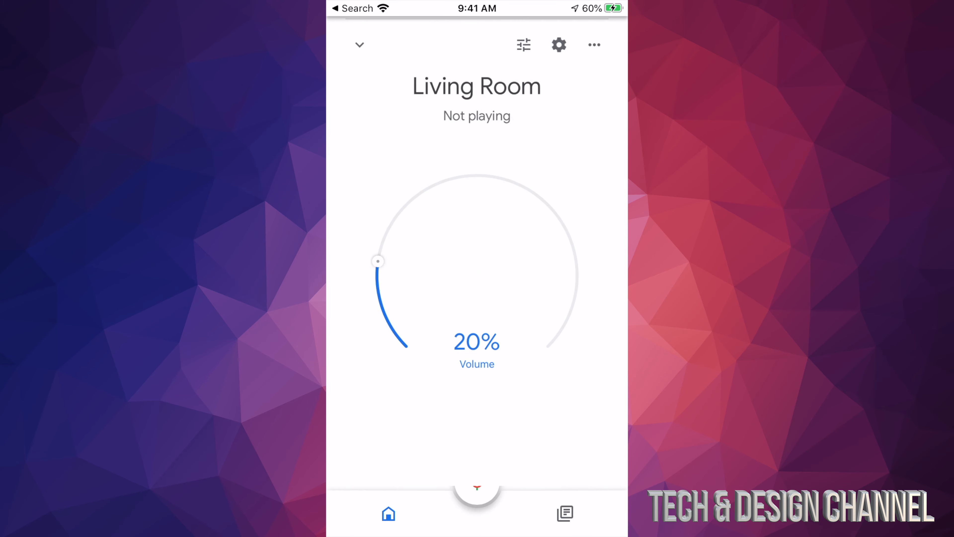
Step: Adjust the phone's Wi-Fi in iOS Settings, then reopen Google Home to begin speaker setup
click(359, 45)
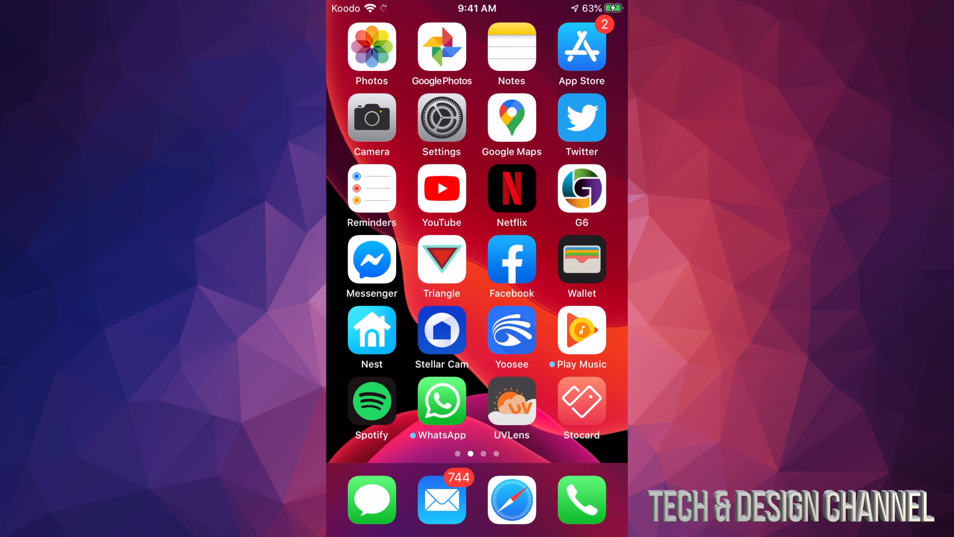
click(441, 118)
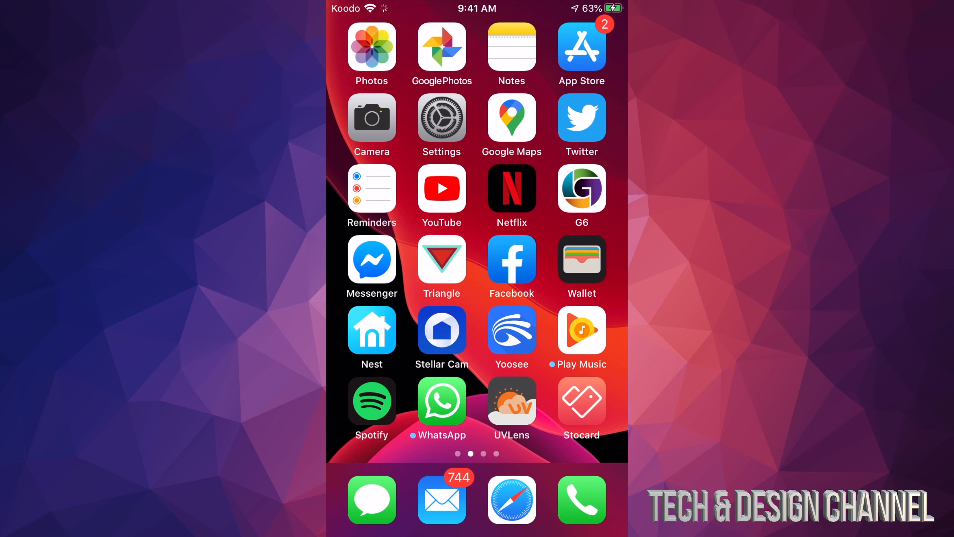
click(371, 329)
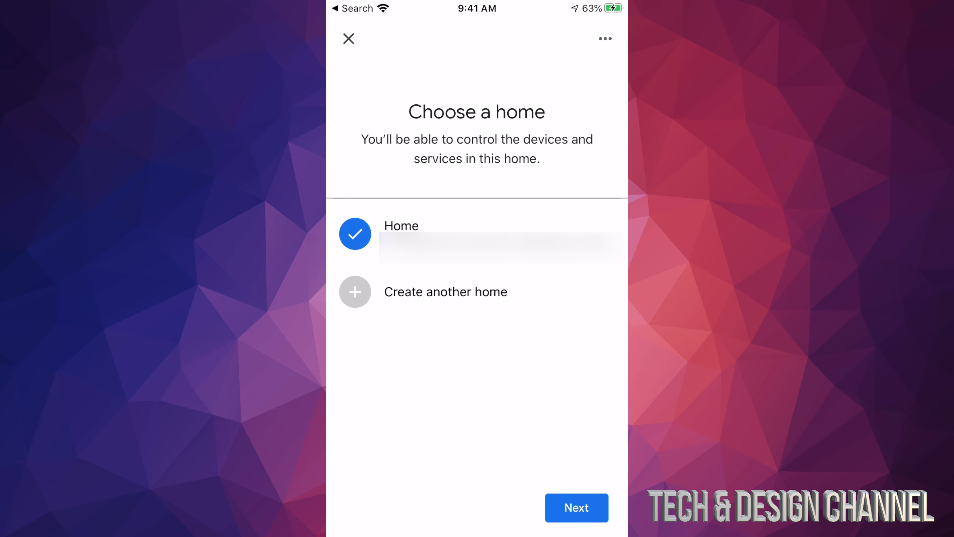
Step: Keep Home, confirm the speaker's sound, and connect the Nest Mini to Tech & Design YT with its password
click(575, 507)
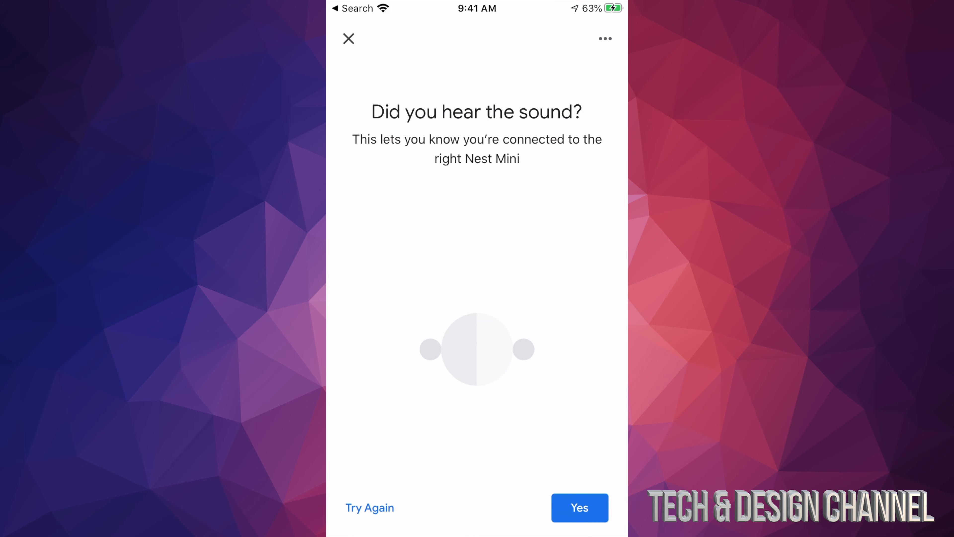
click(579, 507)
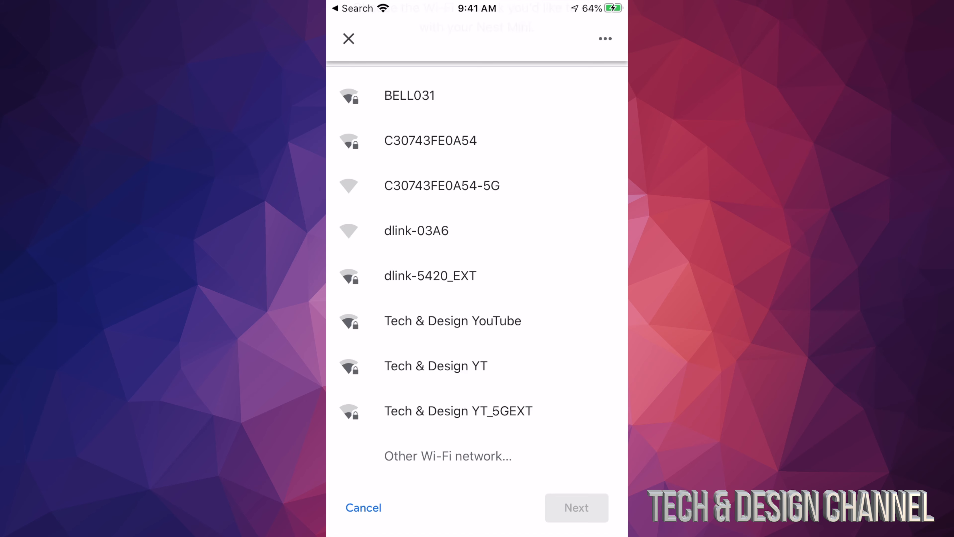
click(435, 365)
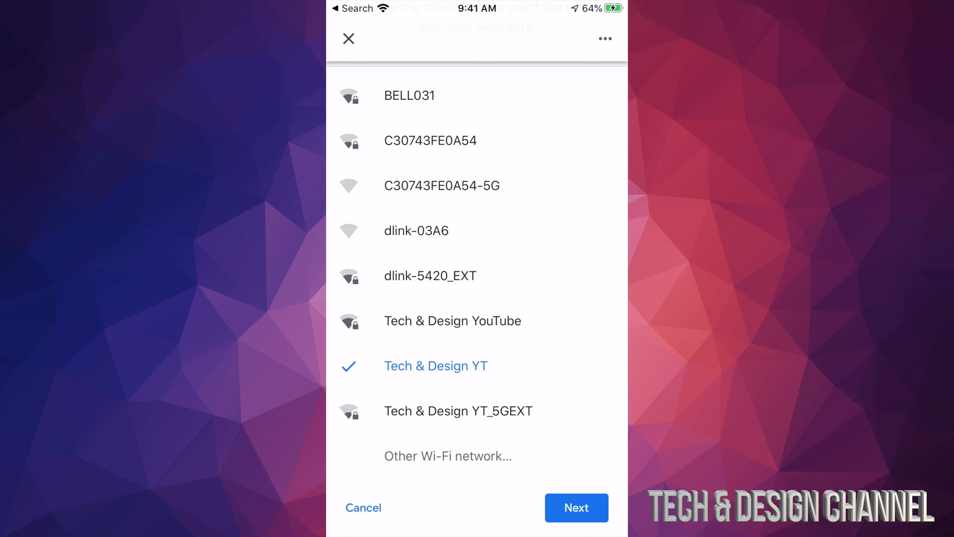
click(575, 507)
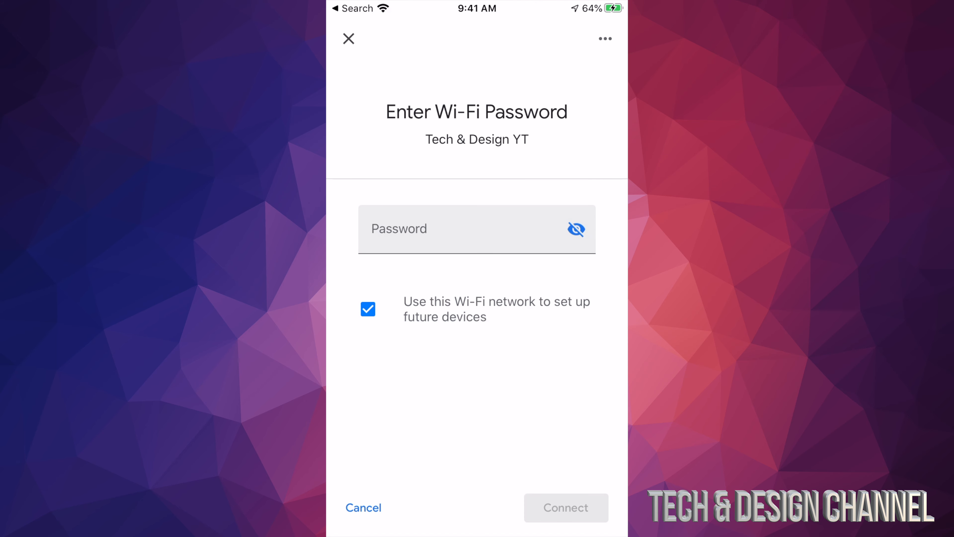
click(565, 508)
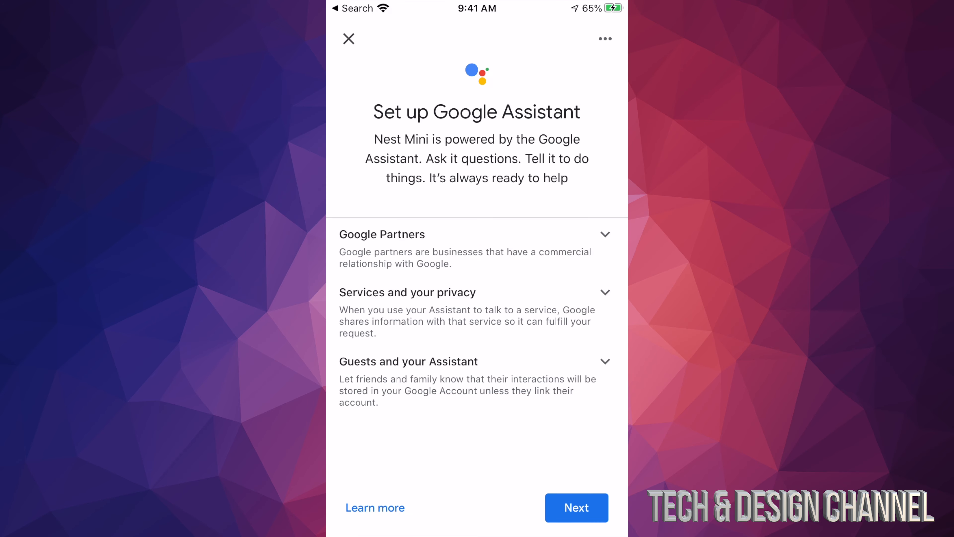
Step: Activate Voice Match, agreeing to its terms and personal results with voice
click(574, 507)
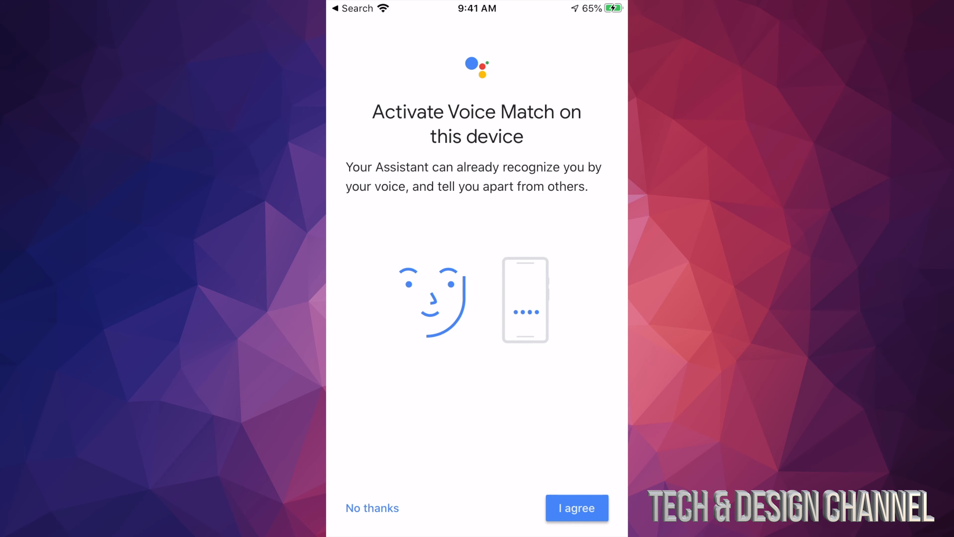
click(576, 507)
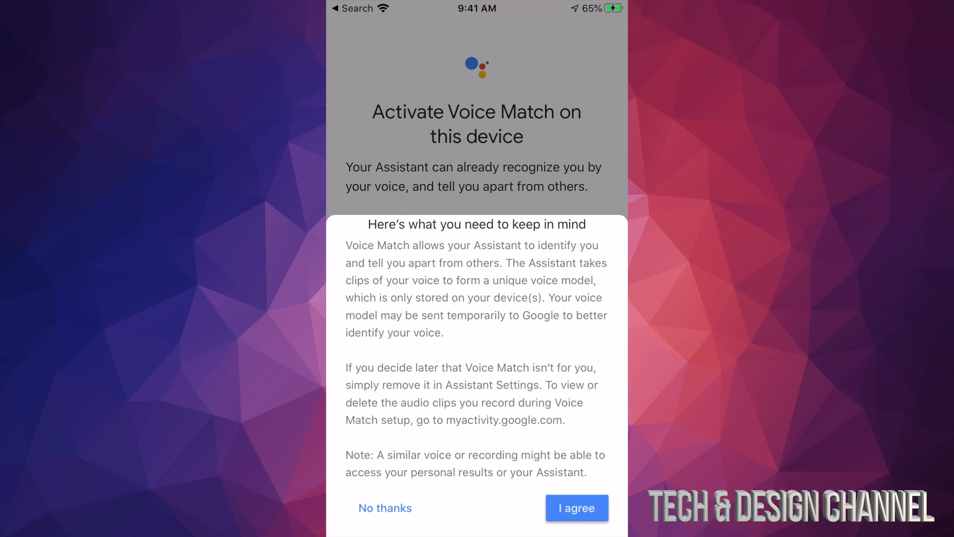
click(577, 507)
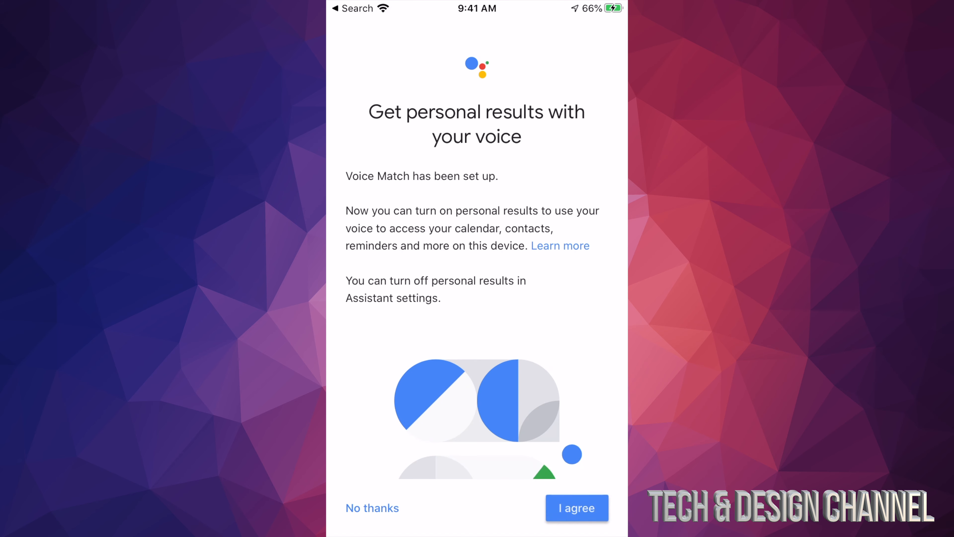
click(575, 507)
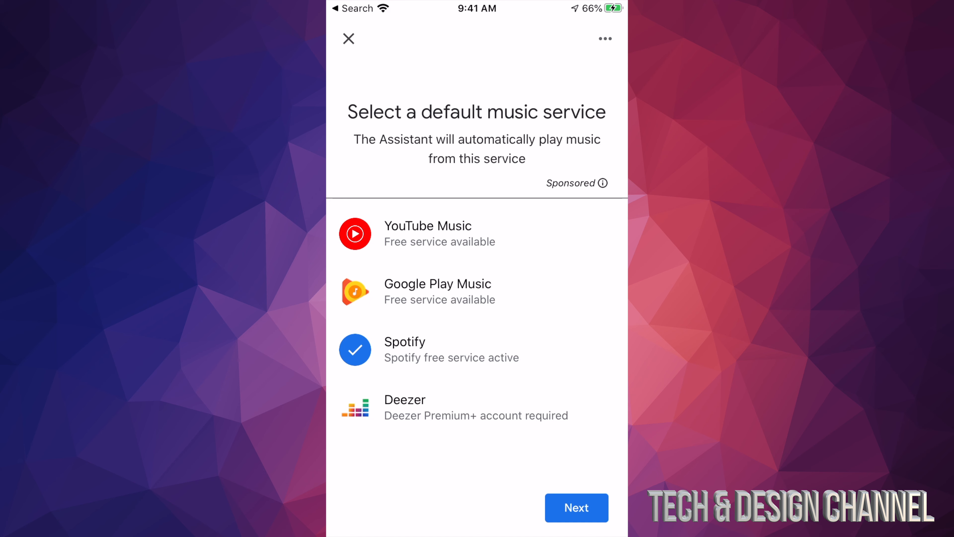
Step: Keep Spotify as default music and skip linking radio services and voice calls
click(428, 233)
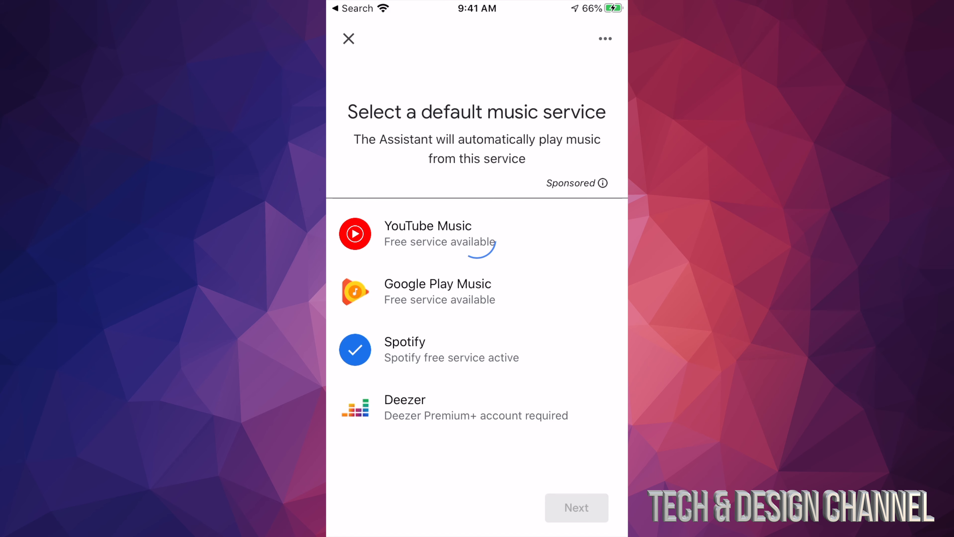
click(575, 507)
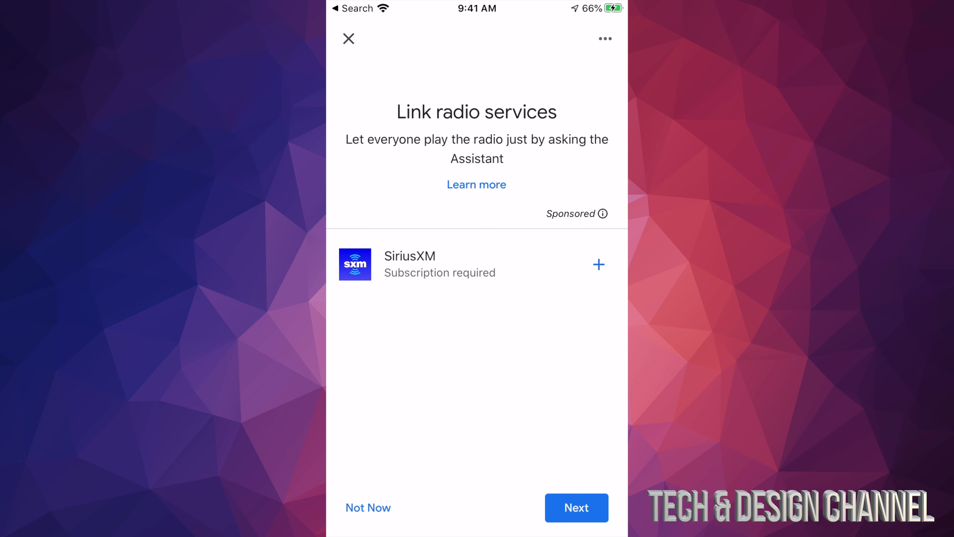
click(574, 507)
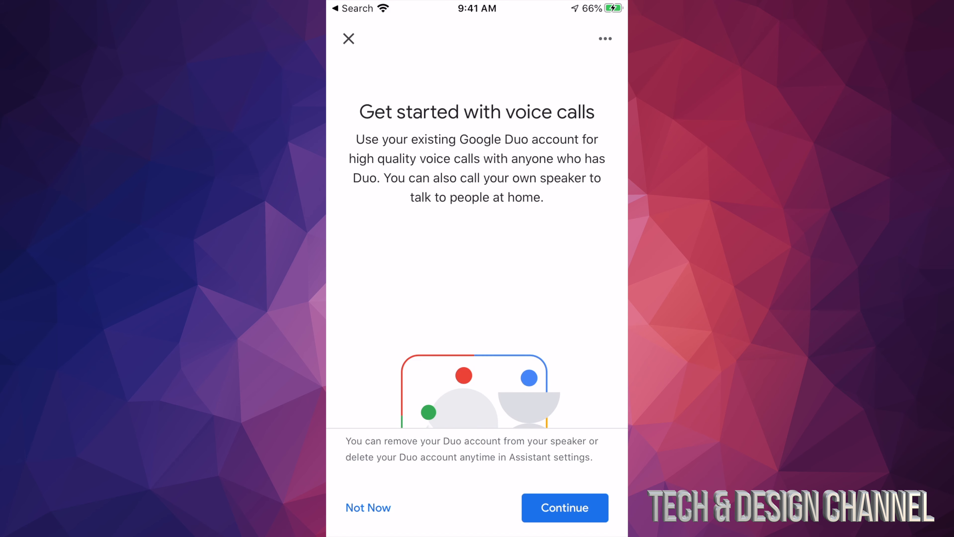
click(564, 507)
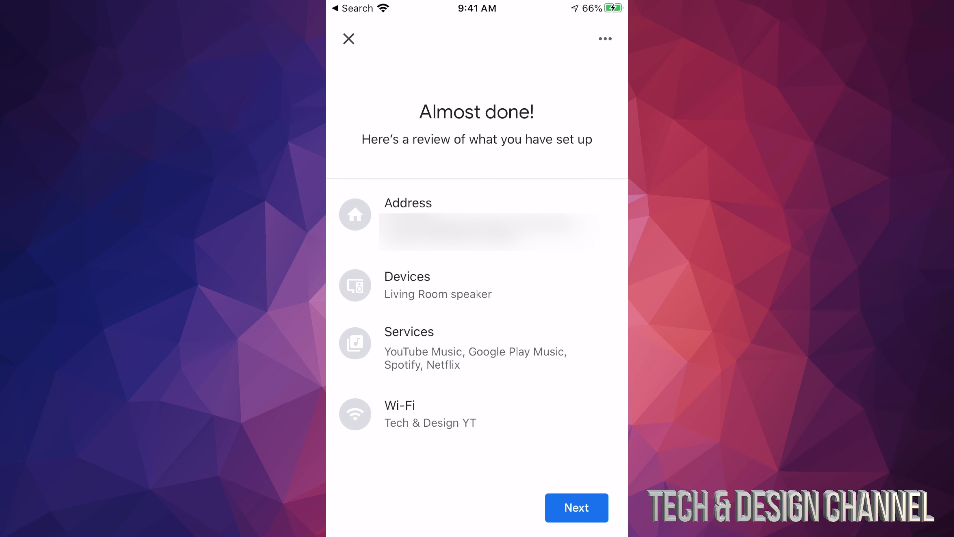
Step: Accept the setup review, go through the Nest Mini controls tips, and finish the Living Room speaker setup
click(575, 508)
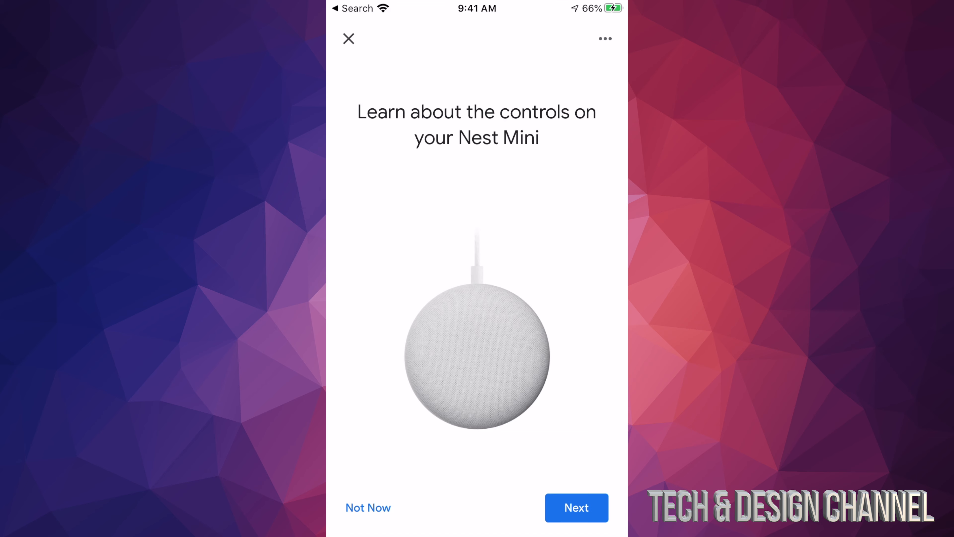
click(574, 508)
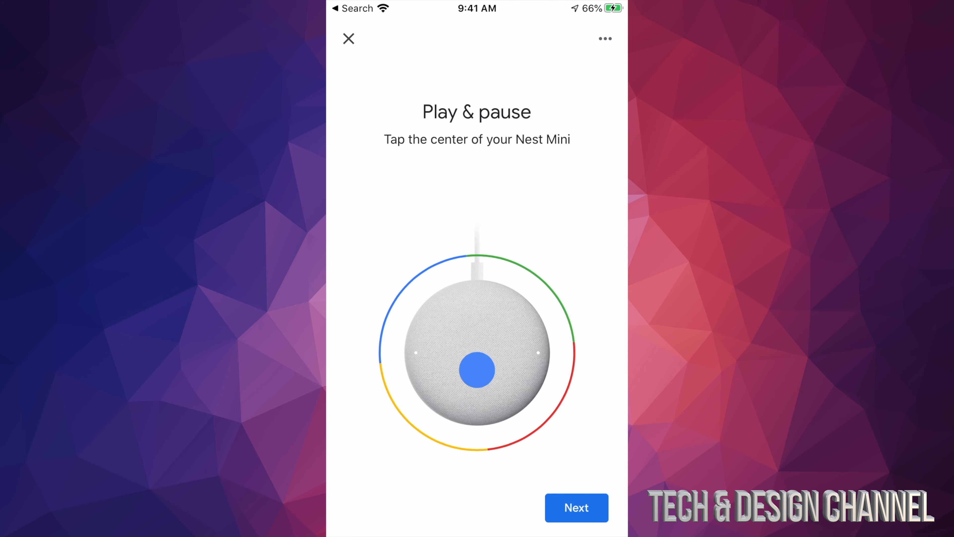
click(575, 507)
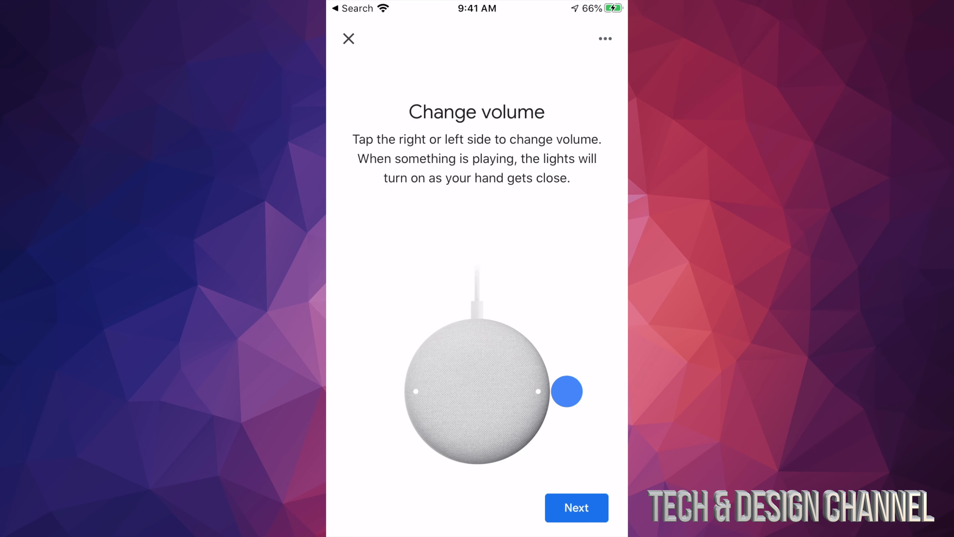
click(574, 507)
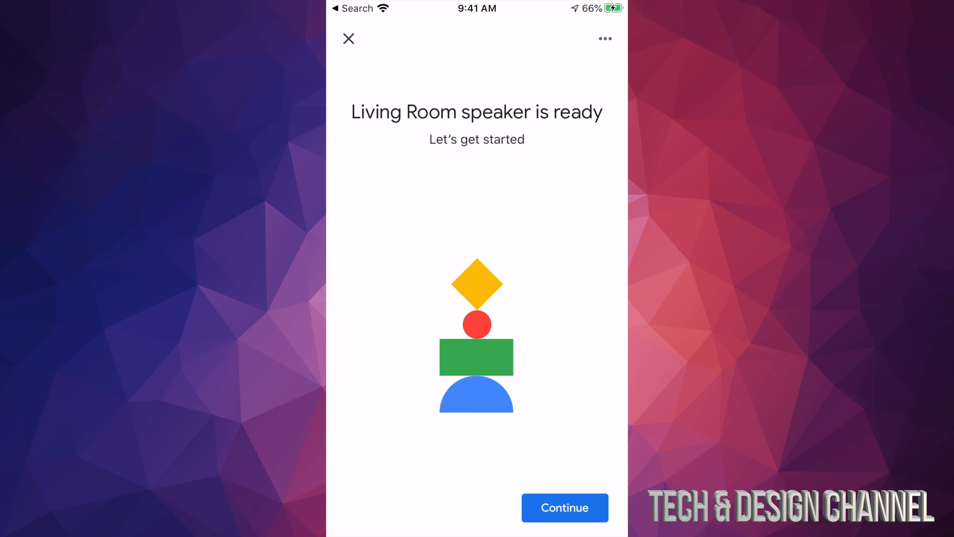
click(564, 507)
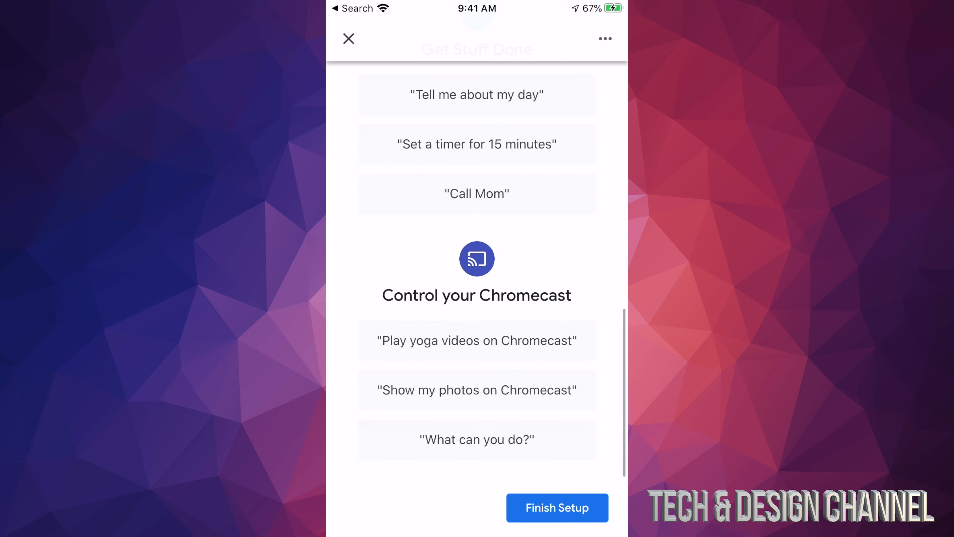
click(556, 507)
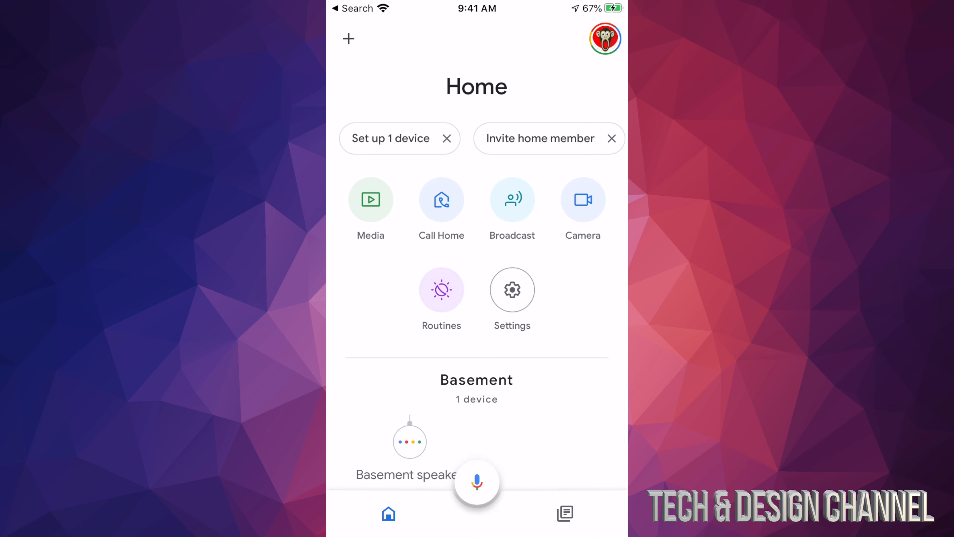
scroll(down, 3)
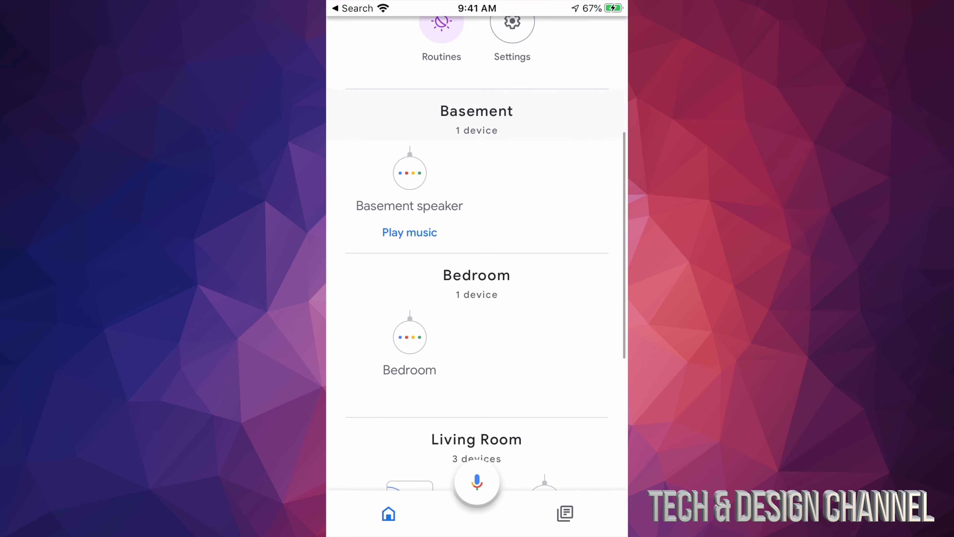
scroll(down, 3)
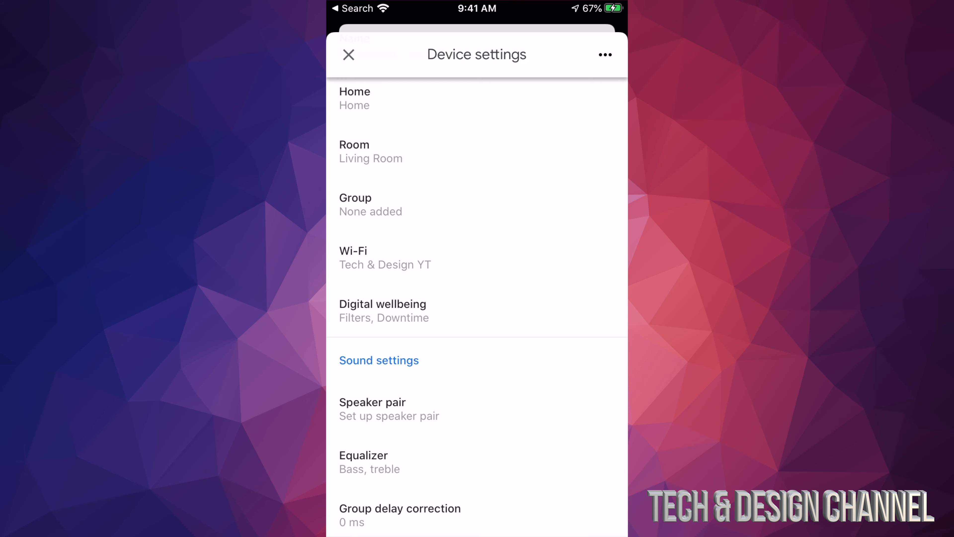
scroll(down, 3)
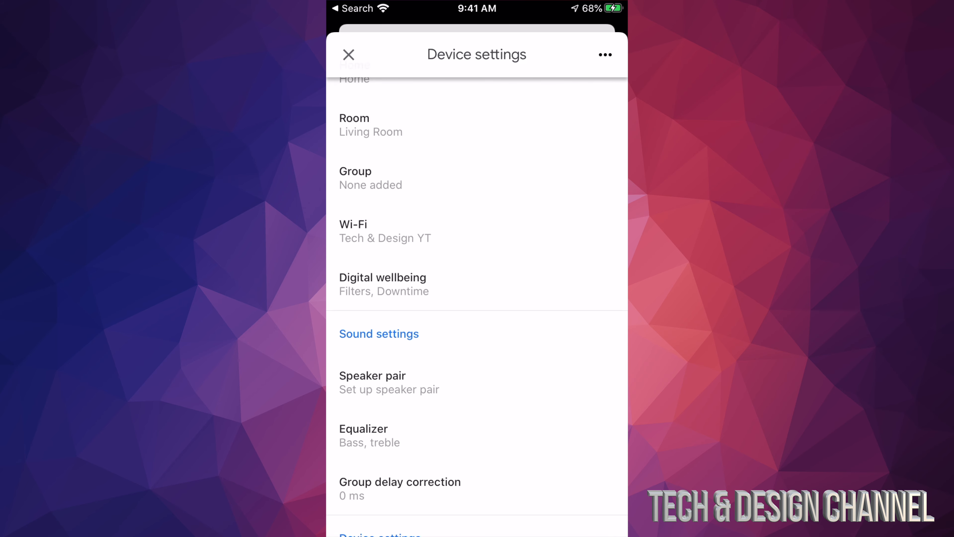
click(349, 54)
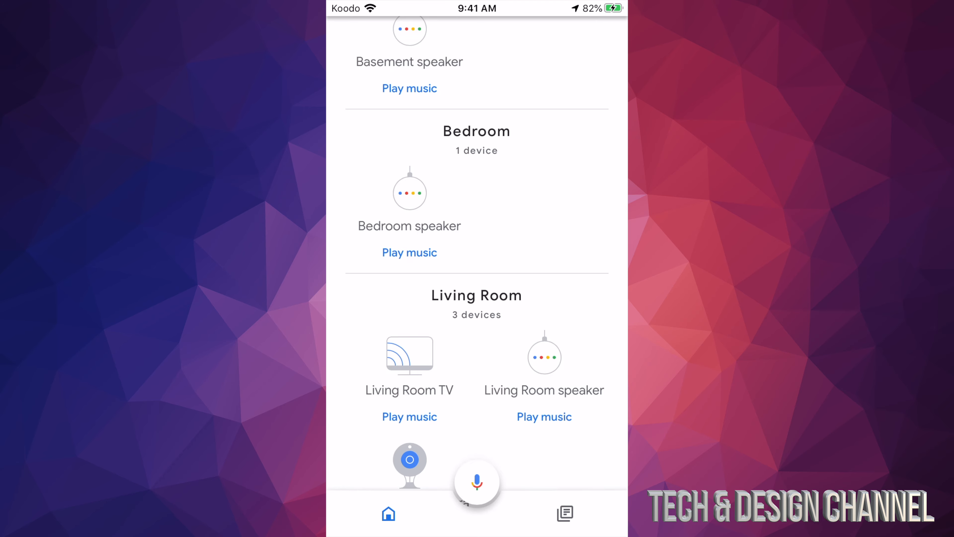
scroll(down, 3)
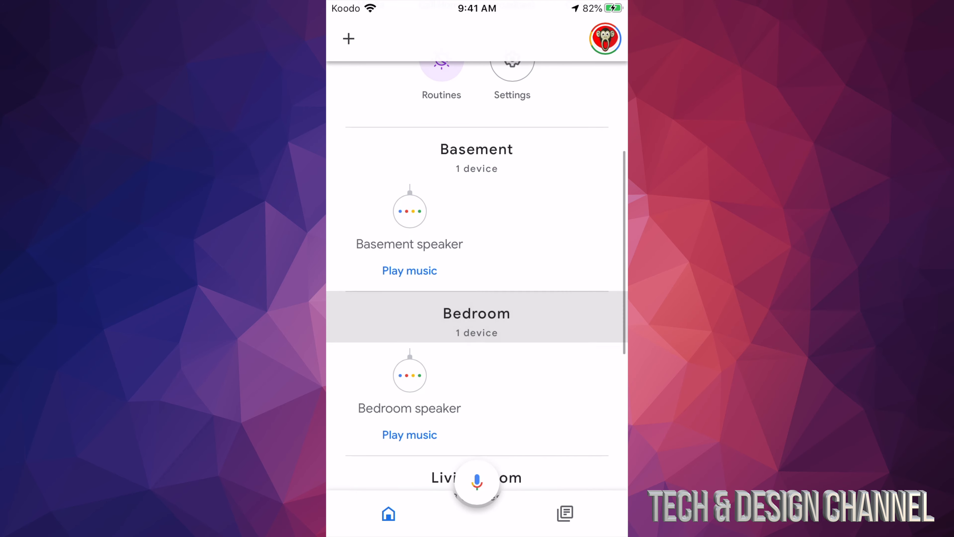